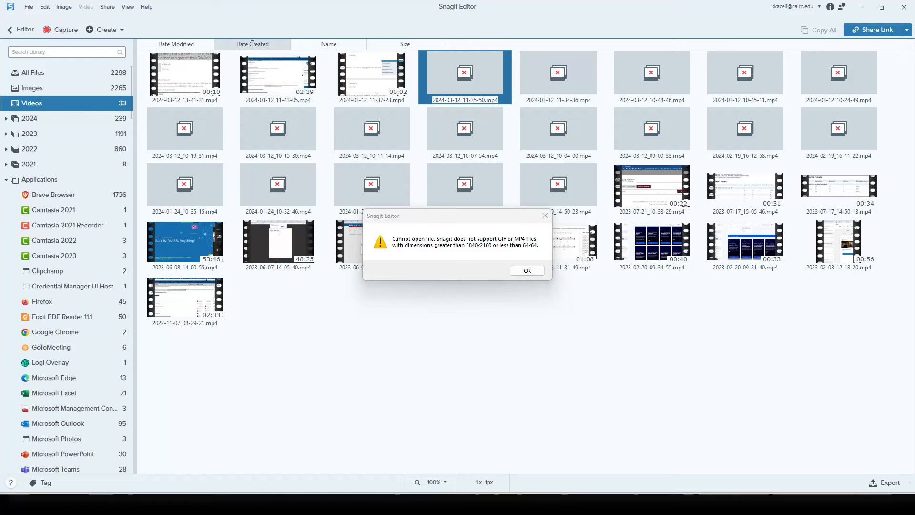
mouse_move(471, 270)
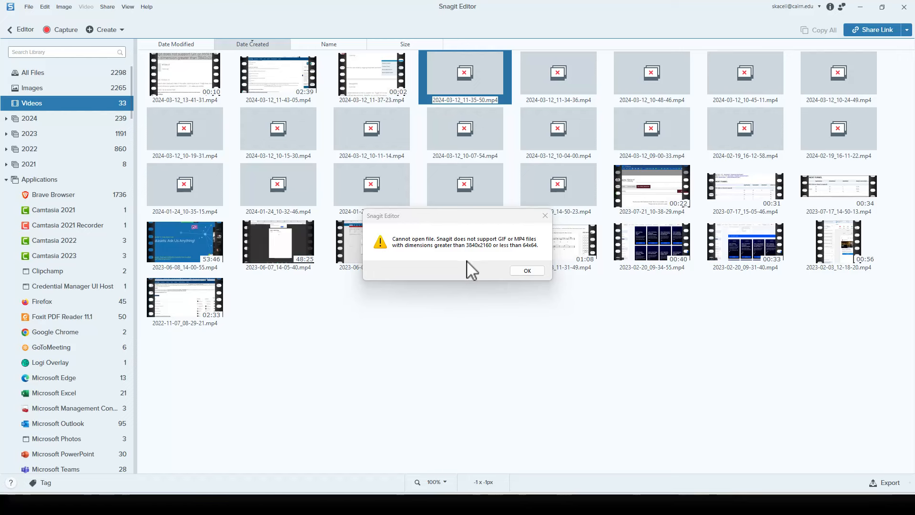
mouse_move(448, 279)
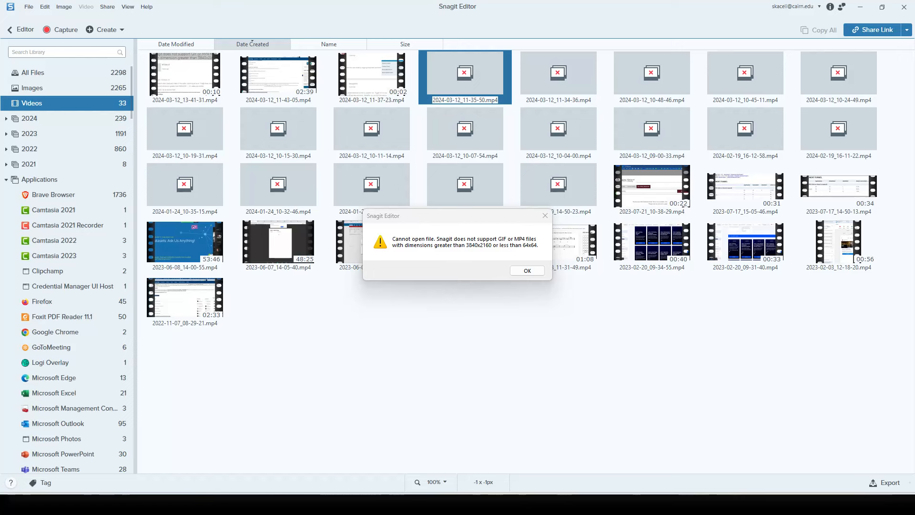
Browse from the Graphics settings page to add SnagitCapture.exe as a desktop app.
left_click(526, 270)
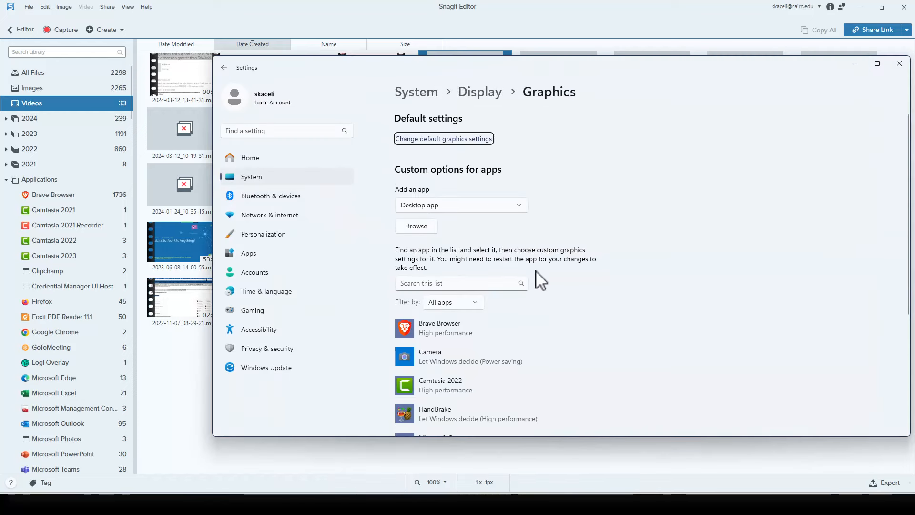
mouse_move(438, 240)
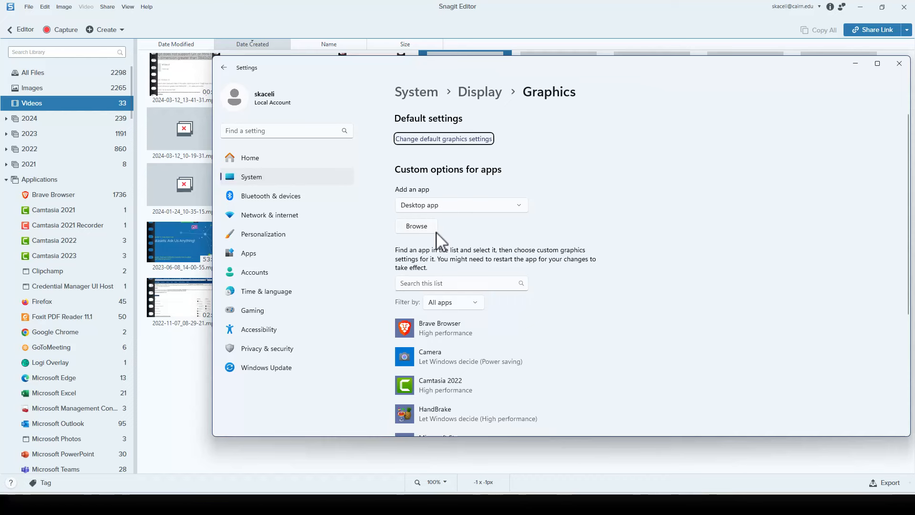
mouse_move(437, 239)
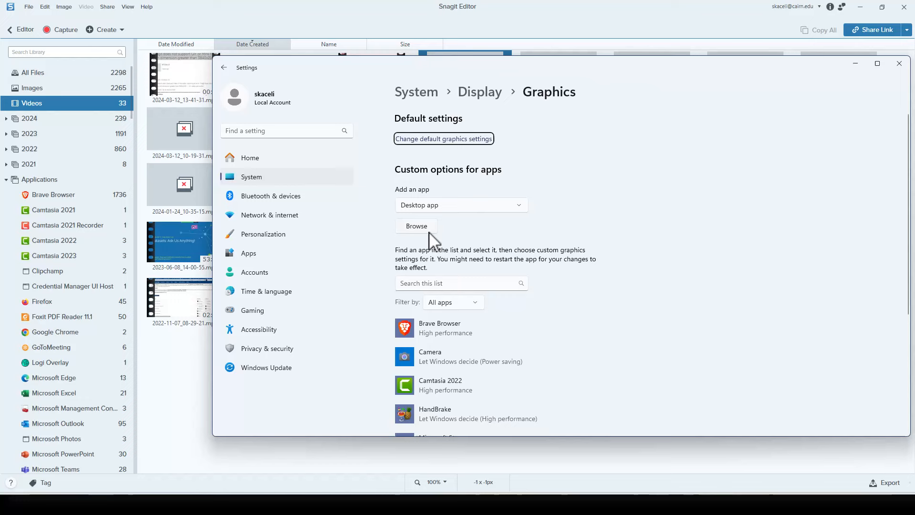
left_click(417, 226)
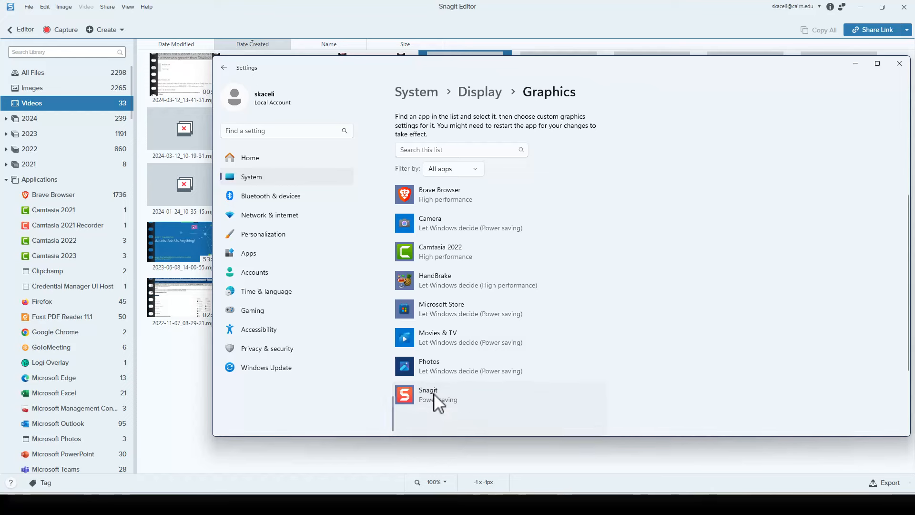
Set Snagit's graphics preference to Power saving (Intel UHD Graphics) and save it.
left_click(428, 394)
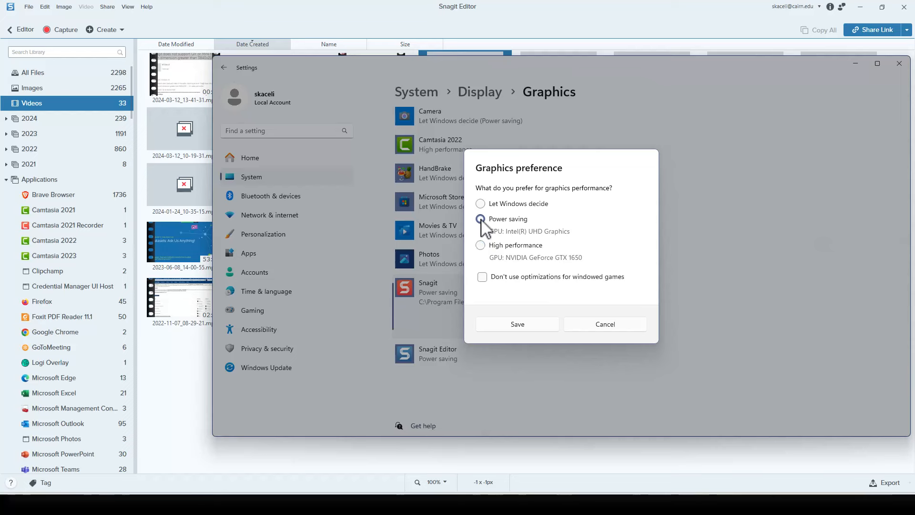
left_click(480, 218)
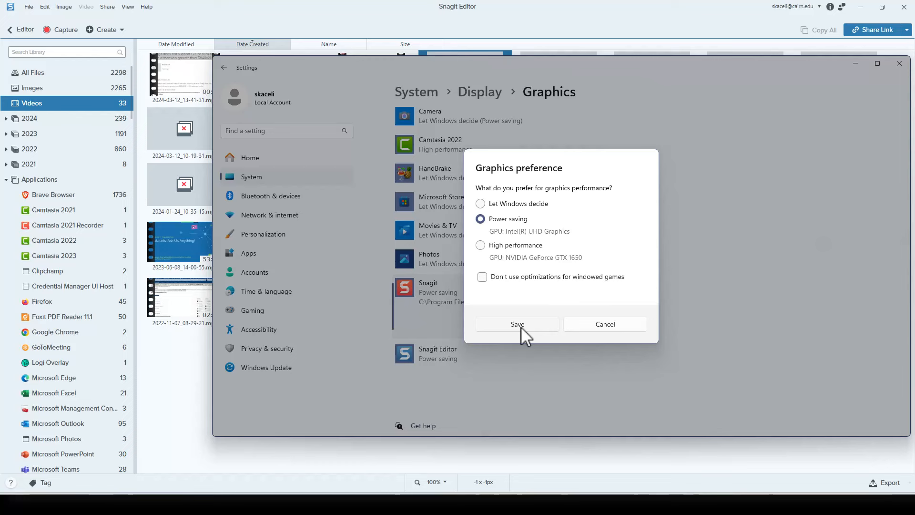
left_click(516, 324)
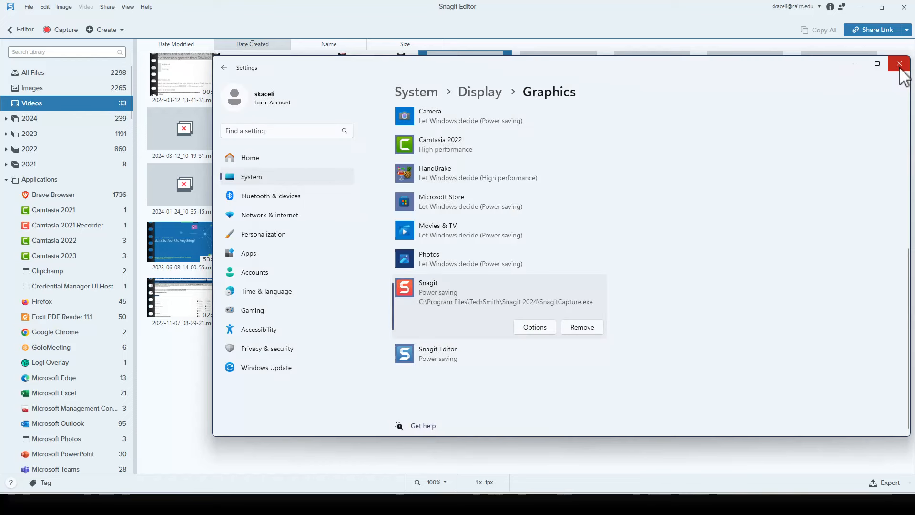
mouse_move(901, 76)
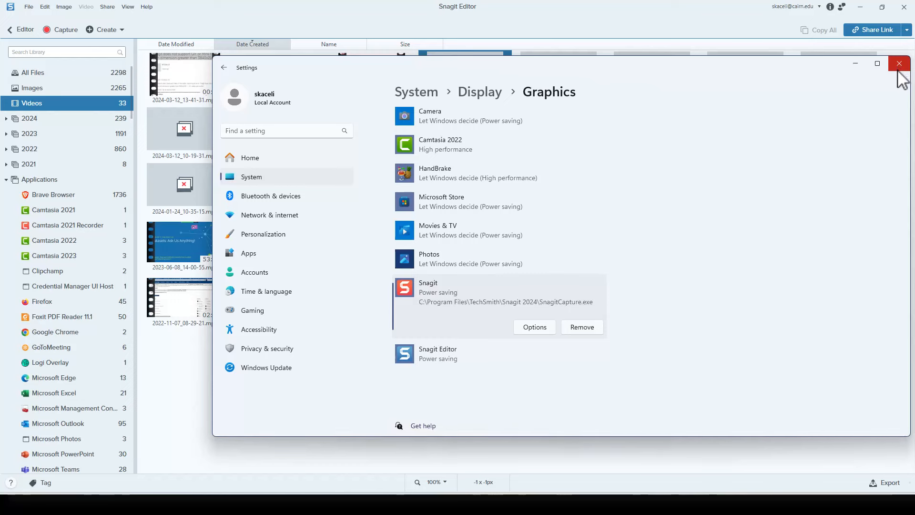
Close the Settings window, returning to Snagit Editor's video library with the file error.
left_click(898, 63)
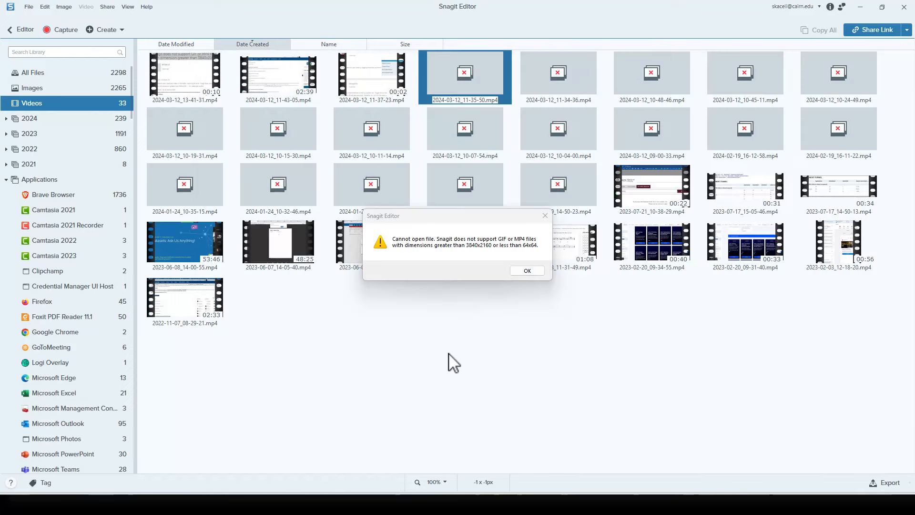